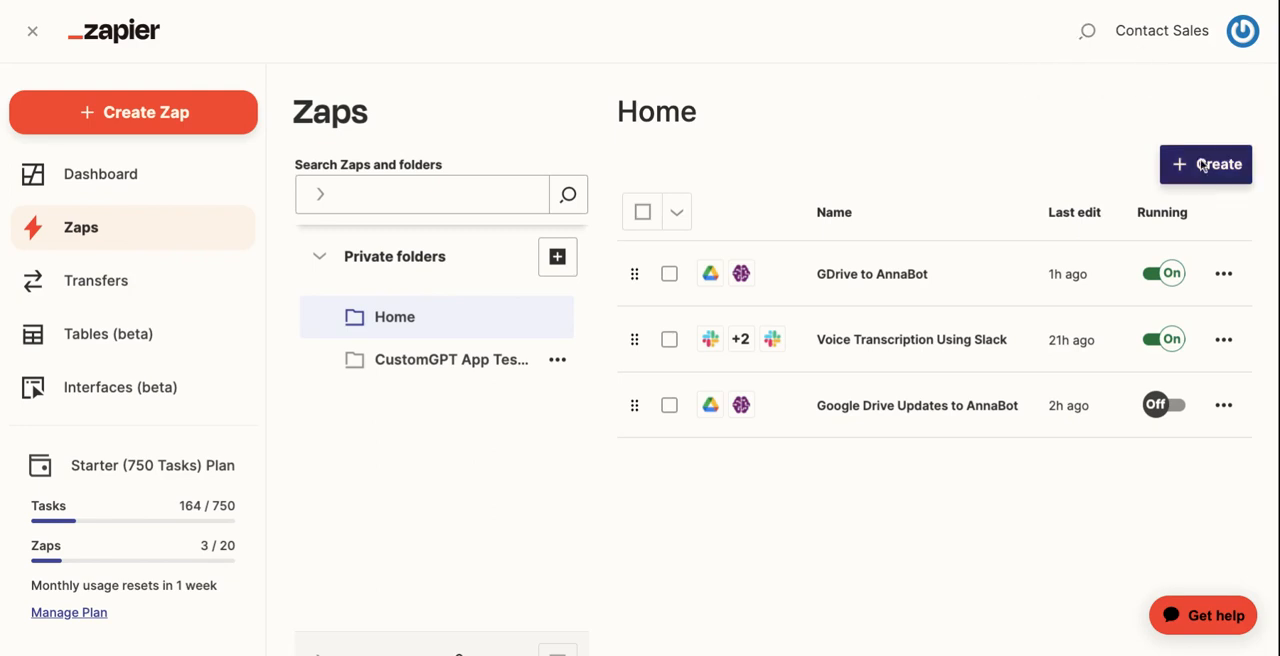
{"action": "mouse_move", "coordinate": [1148, 232]}
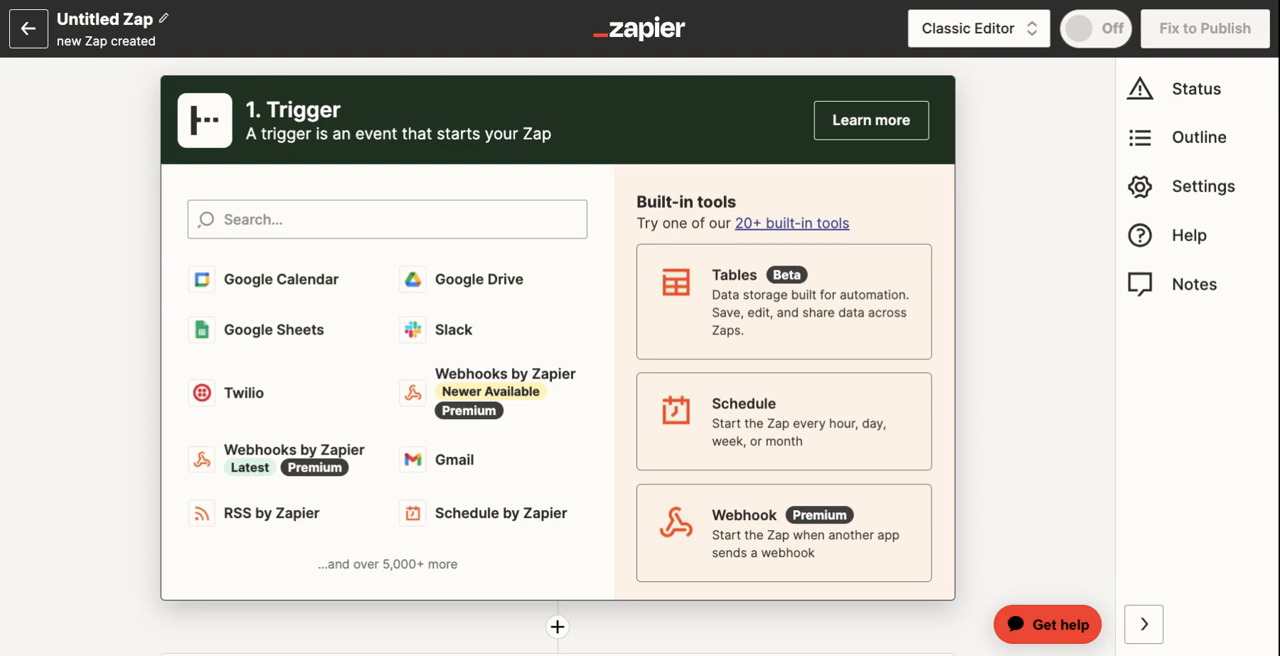
{"action": "mouse_move", "coordinate": [968, 128]}
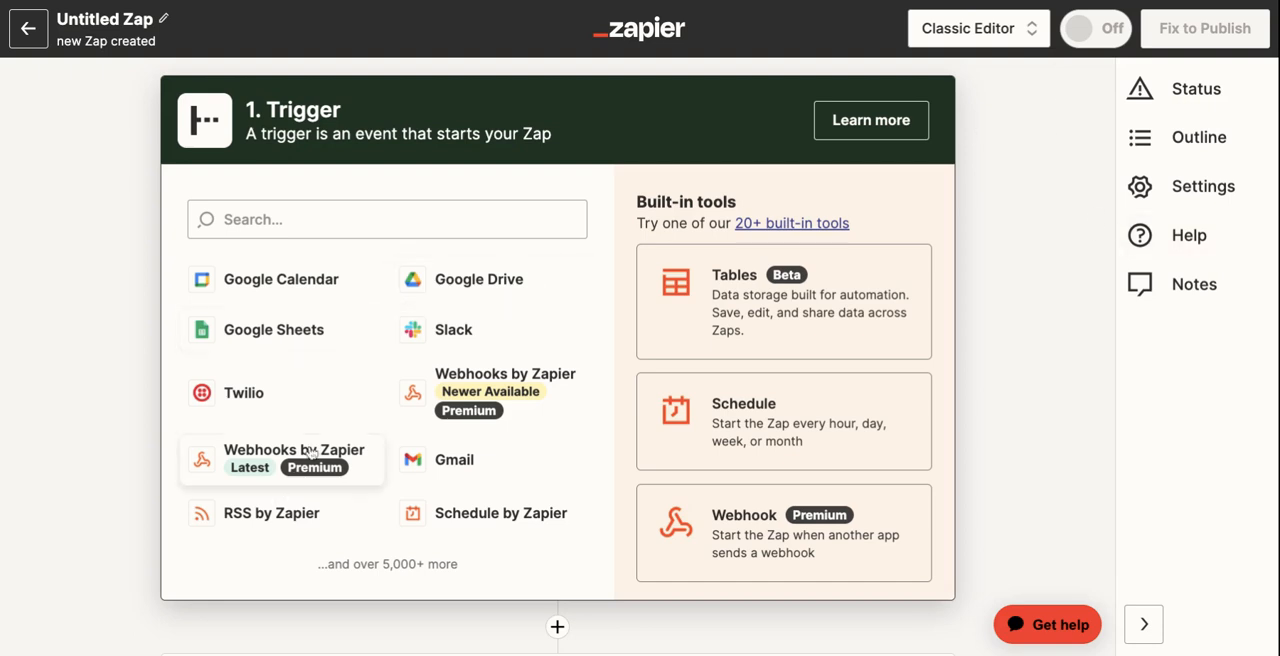
{"action": "mouse_move", "coordinate": [426, 248]}
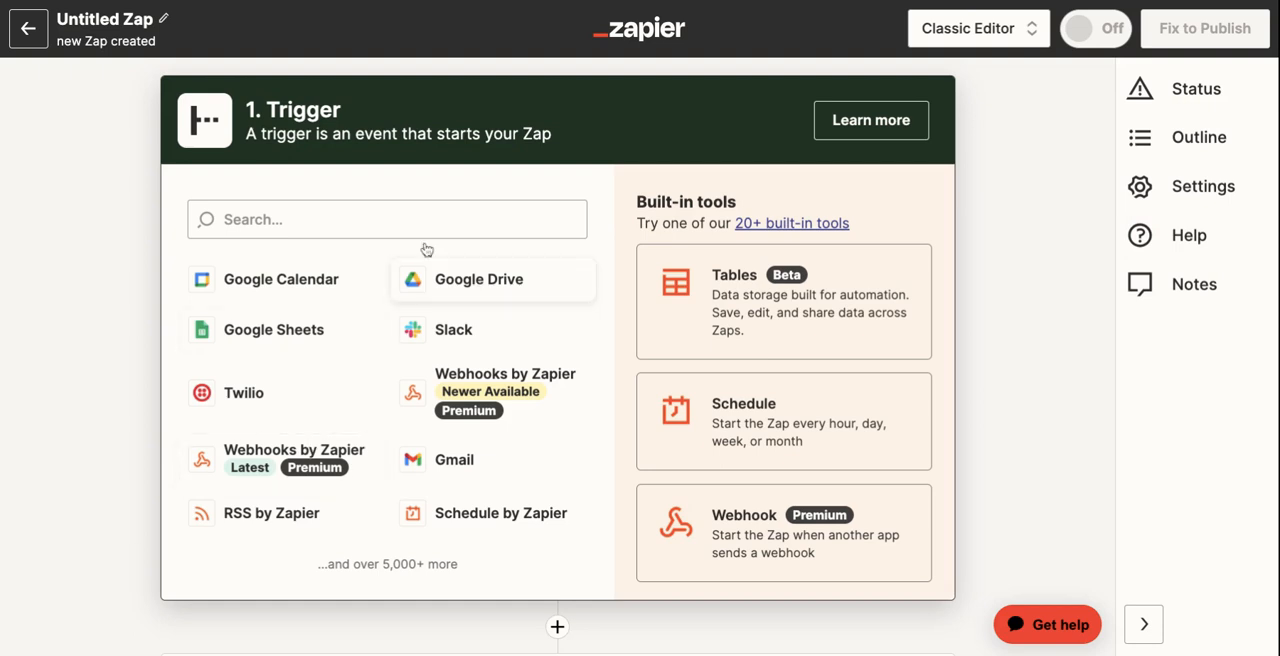
{"action": "mouse_move", "coordinate": [444, 284]}
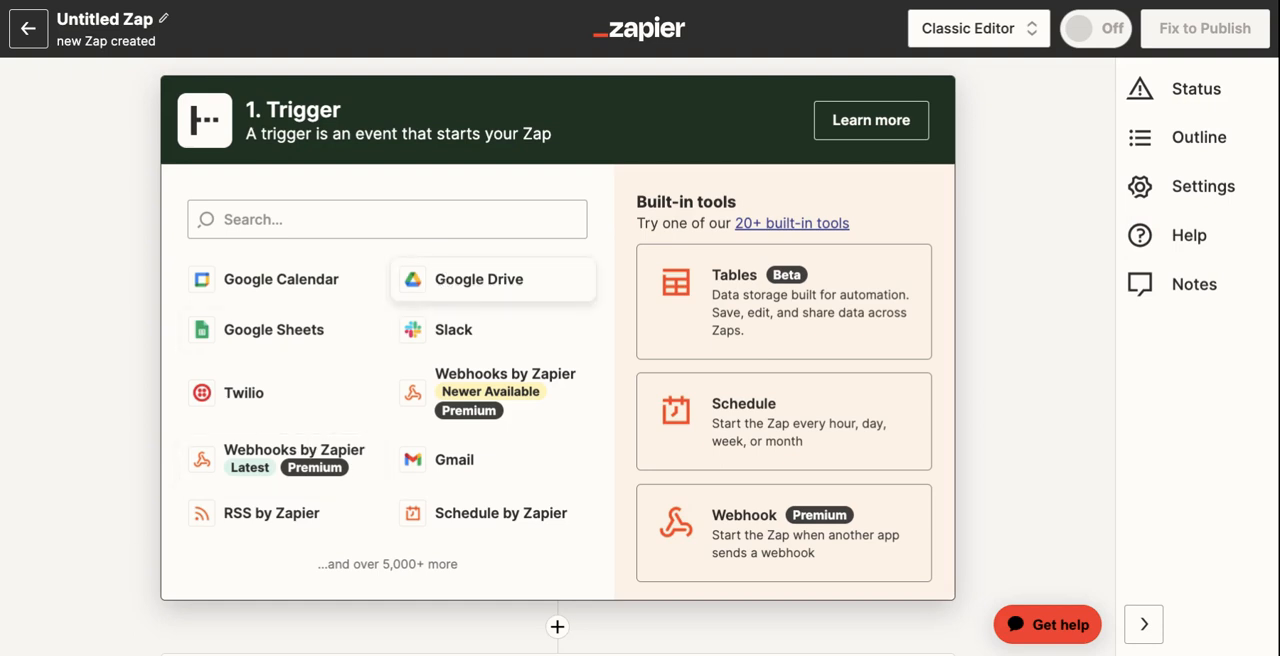
- Choose Google Drive as the Zap's trigger app
{"action": "left_click", "coordinate": [478, 280]}
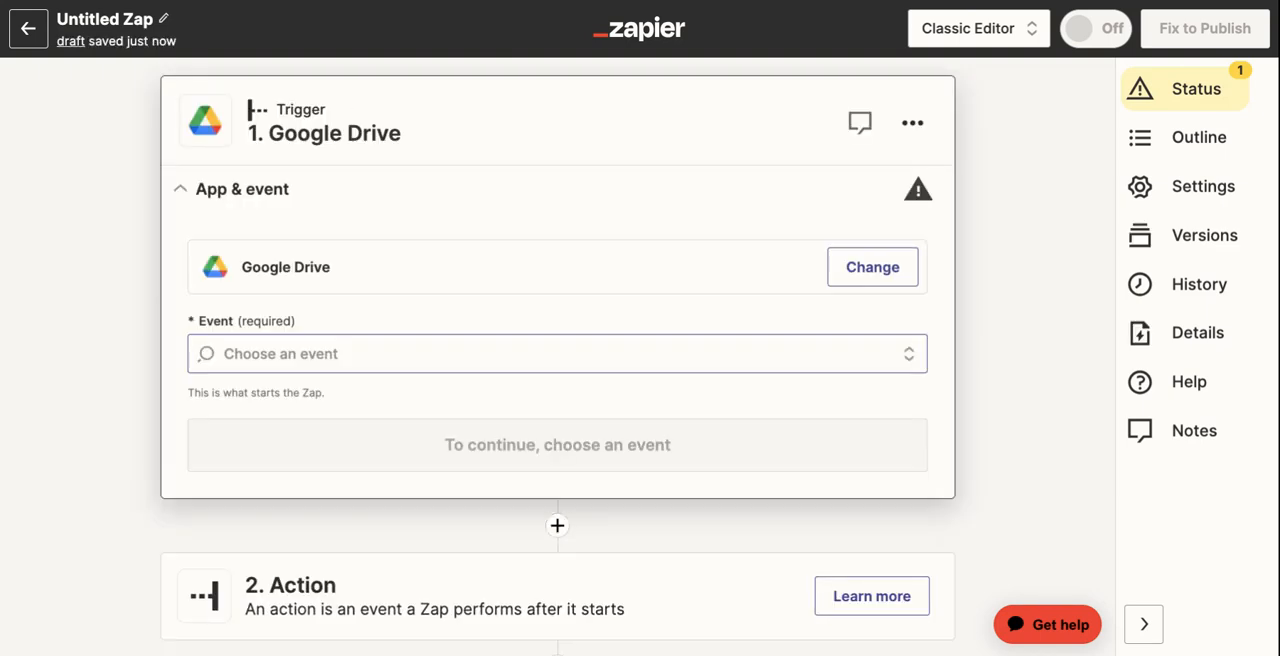
- Use the 'New File in Folder' trigger event with the connected Google Drive account
{"action": "left_click", "coordinate": [556, 352]}
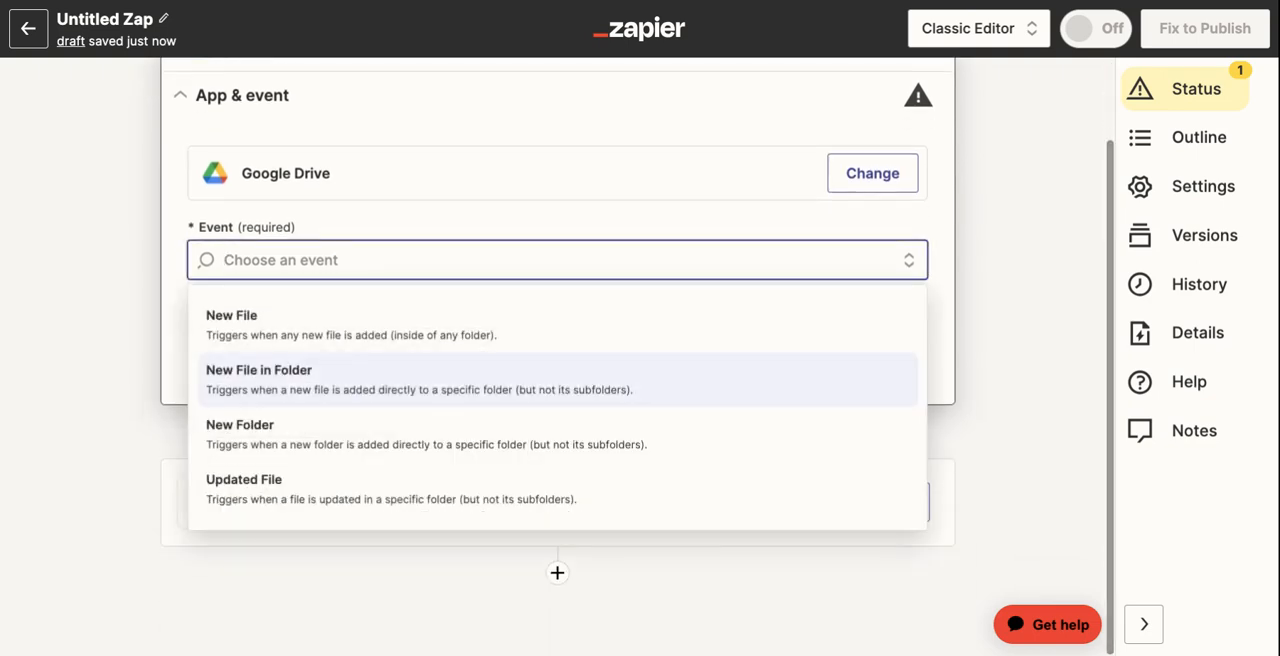
{"action": "left_click", "coordinate": [260, 380]}
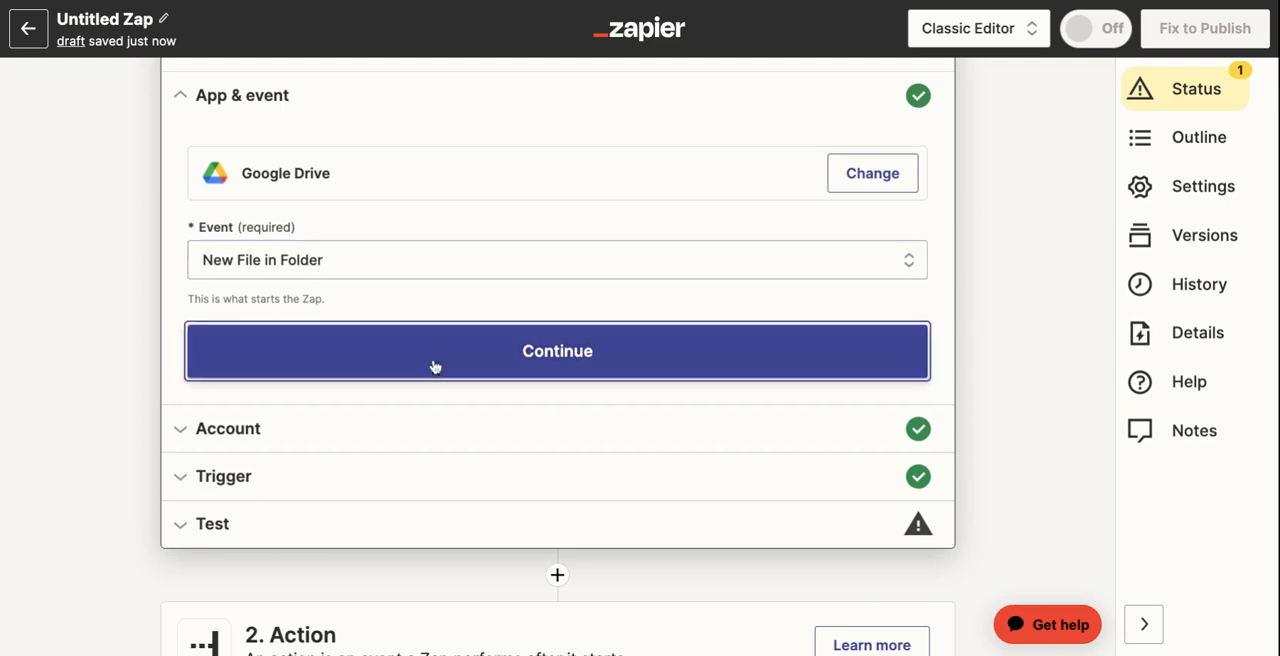
{"action": "left_click", "coordinate": [556, 352]}
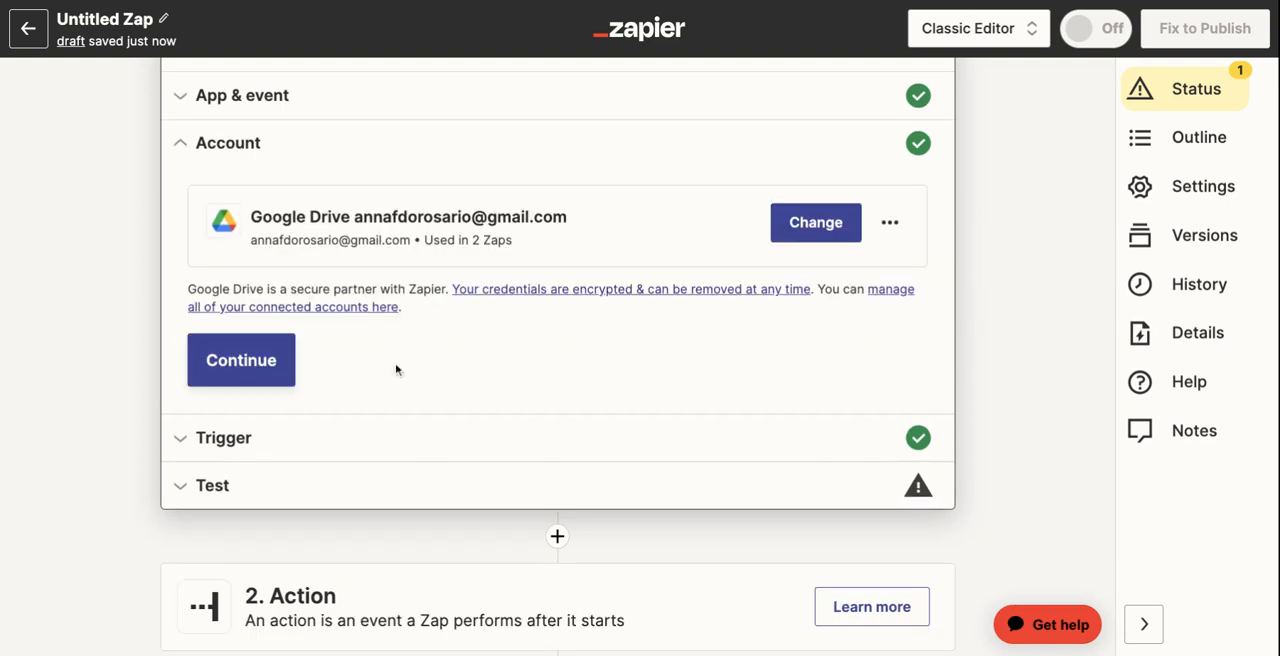
{"action": "left_click", "coordinate": [240, 360]}
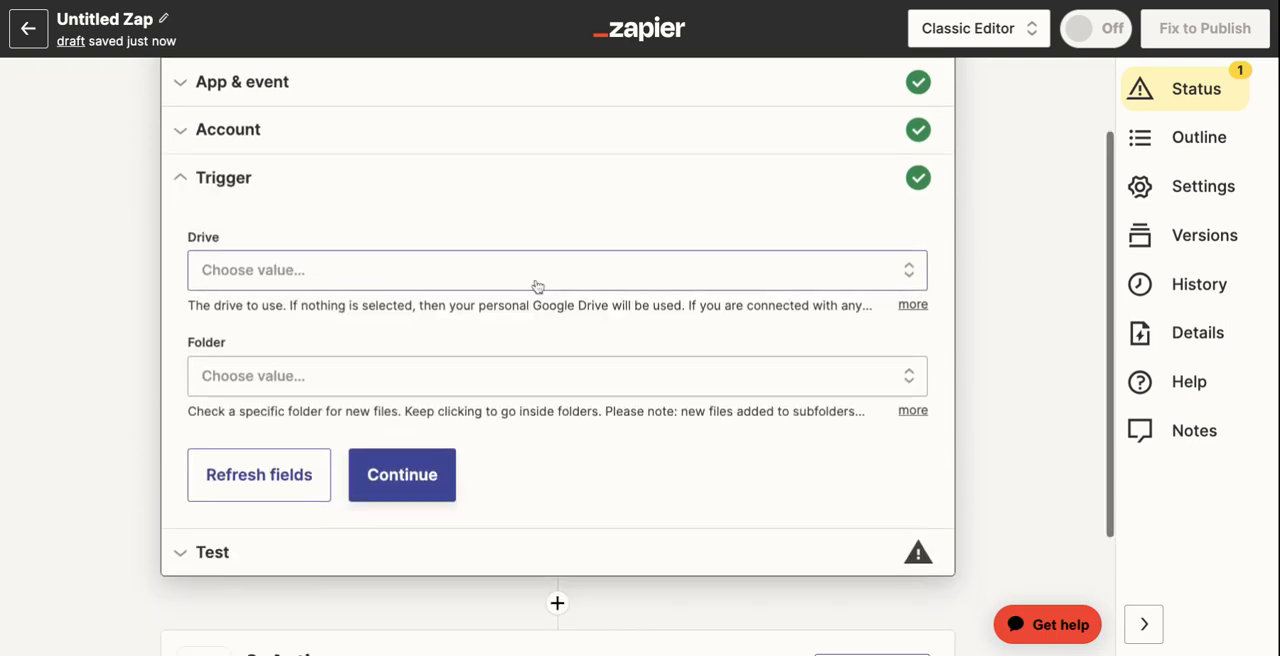
- Watch the CustomGPT Resources folder in My Google Drive and continue to testing
{"action": "left_click", "coordinate": [556, 270]}
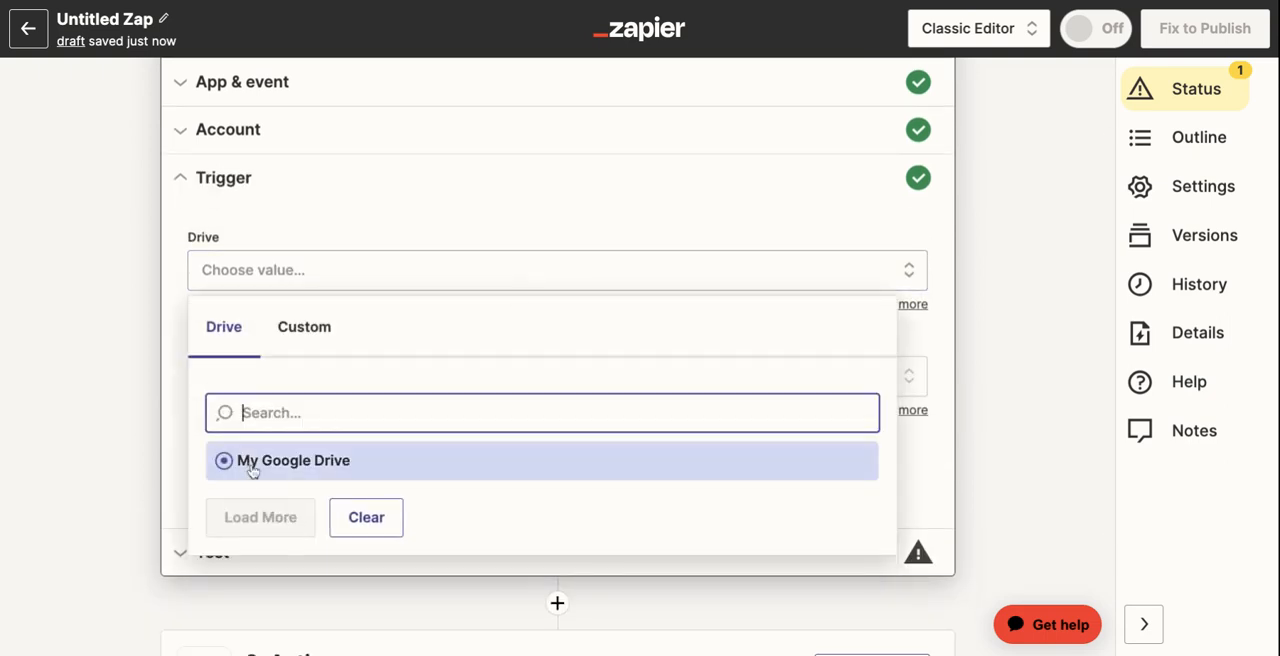
{"action": "left_click", "coordinate": [294, 460]}
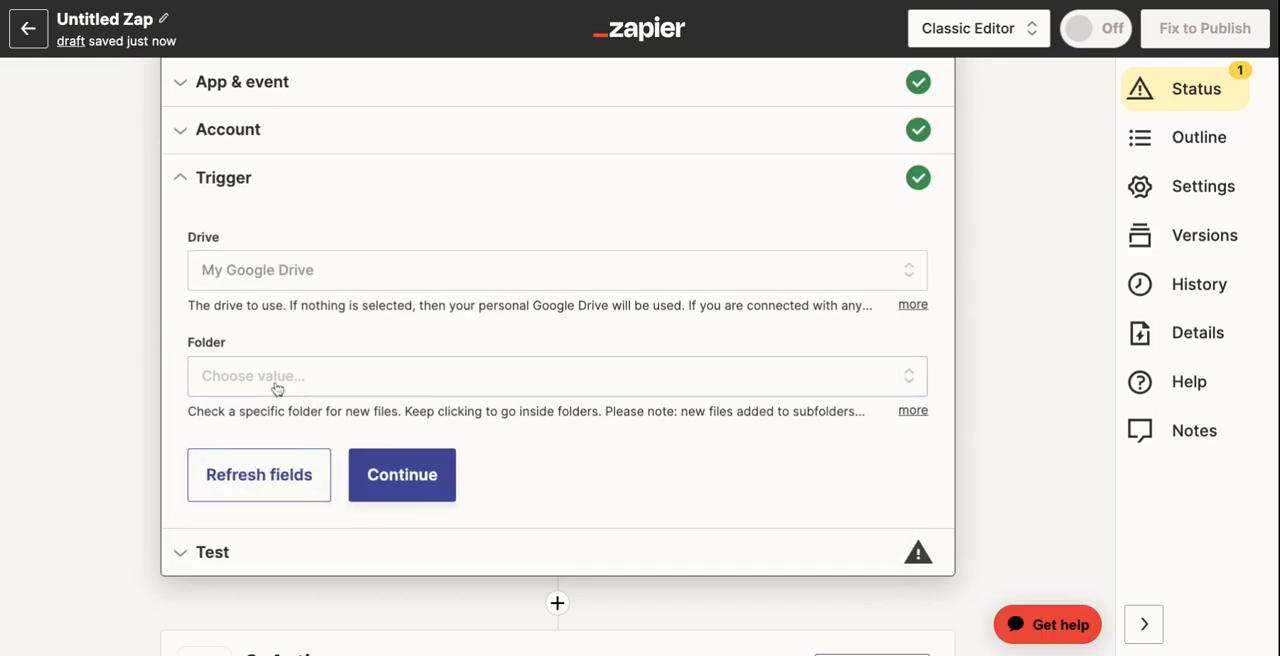
{"action": "left_click", "coordinate": [556, 376]}
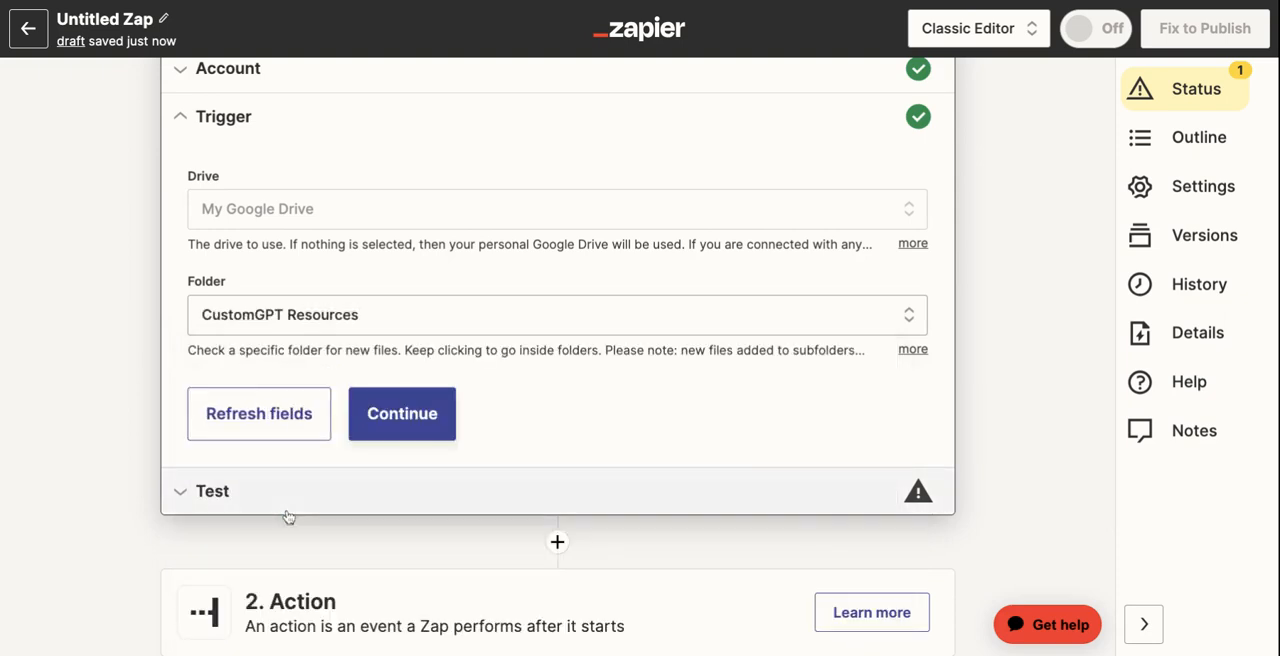
{"action": "left_click", "coordinate": [402, 412]}
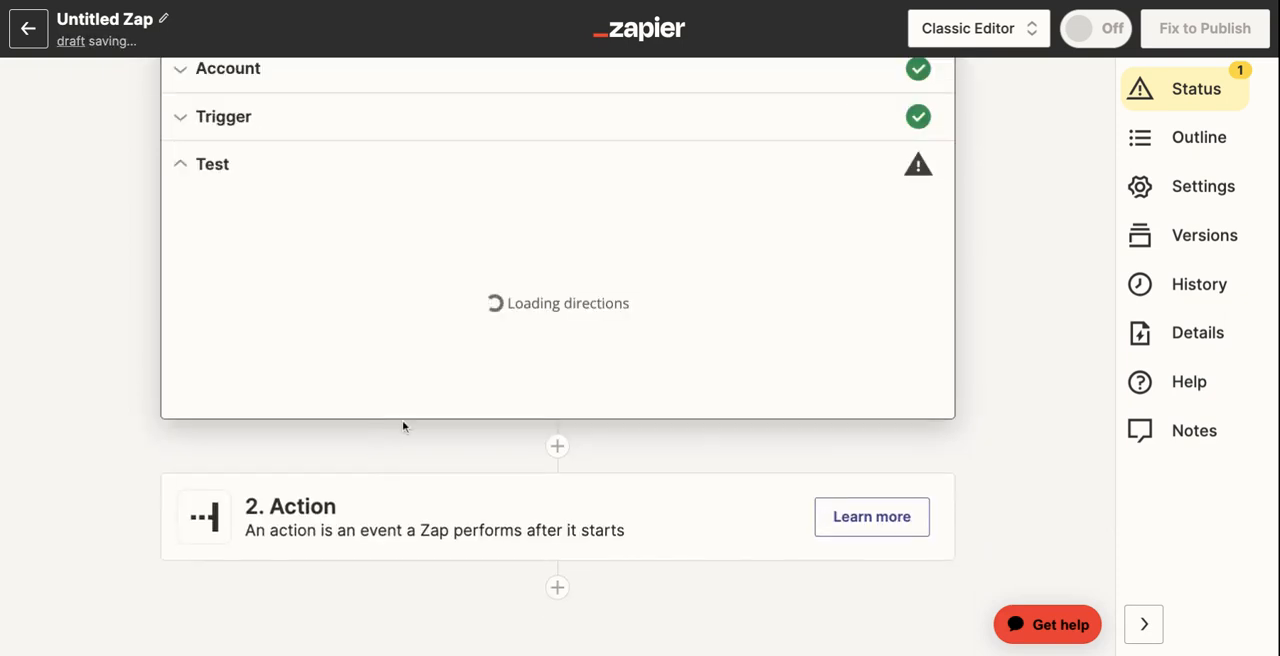
- Run the trigger test and review the sample new-file record it found
{"action": "left_click", "coordinate": [556, 440]}
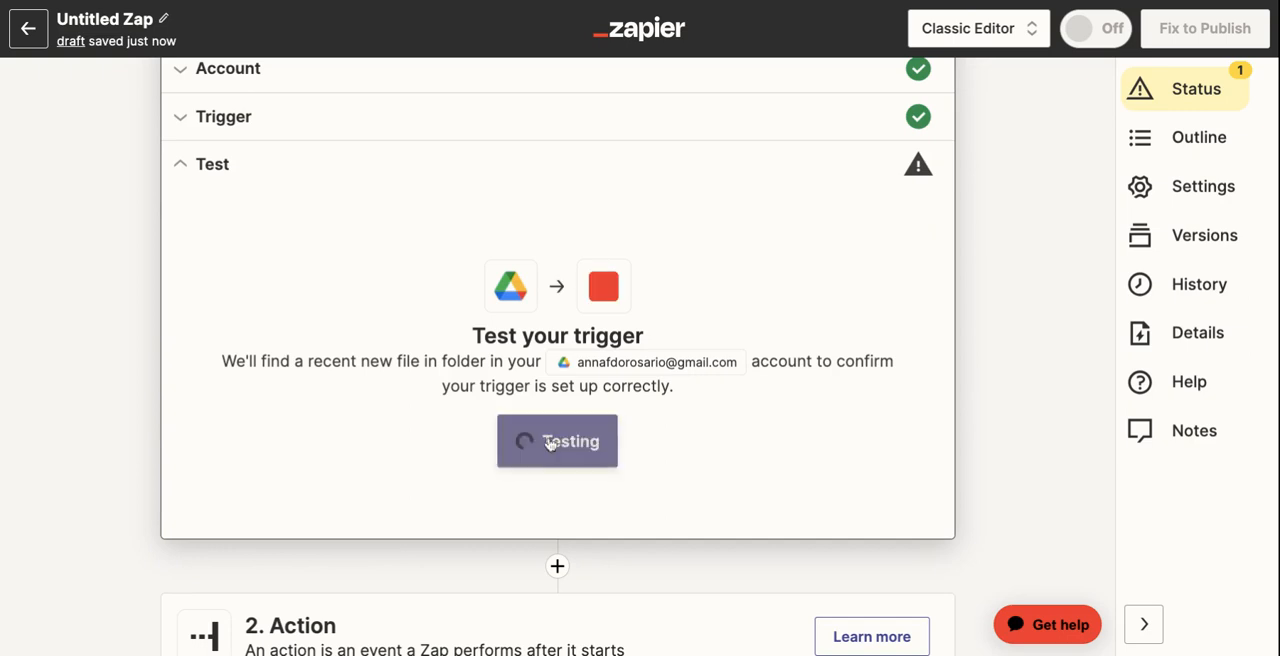
{"action": "left_click", "coordinate": [556, 440]}
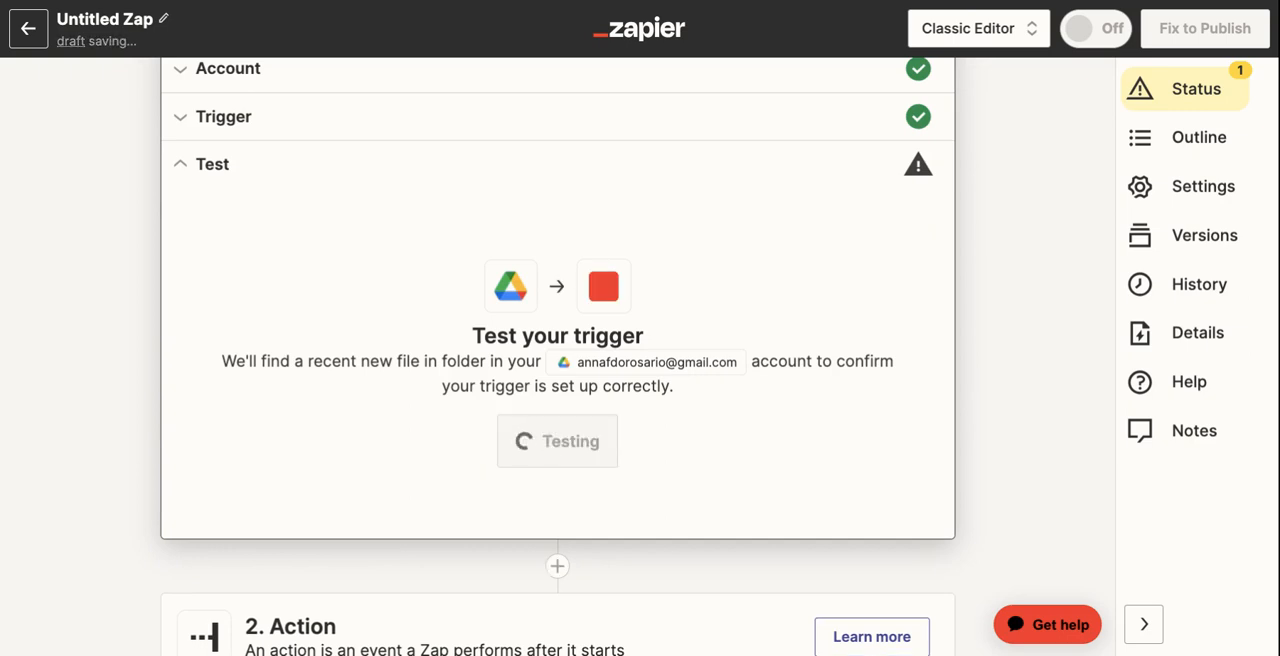
{"action": "left_click", "coordinate": [556, 440]}
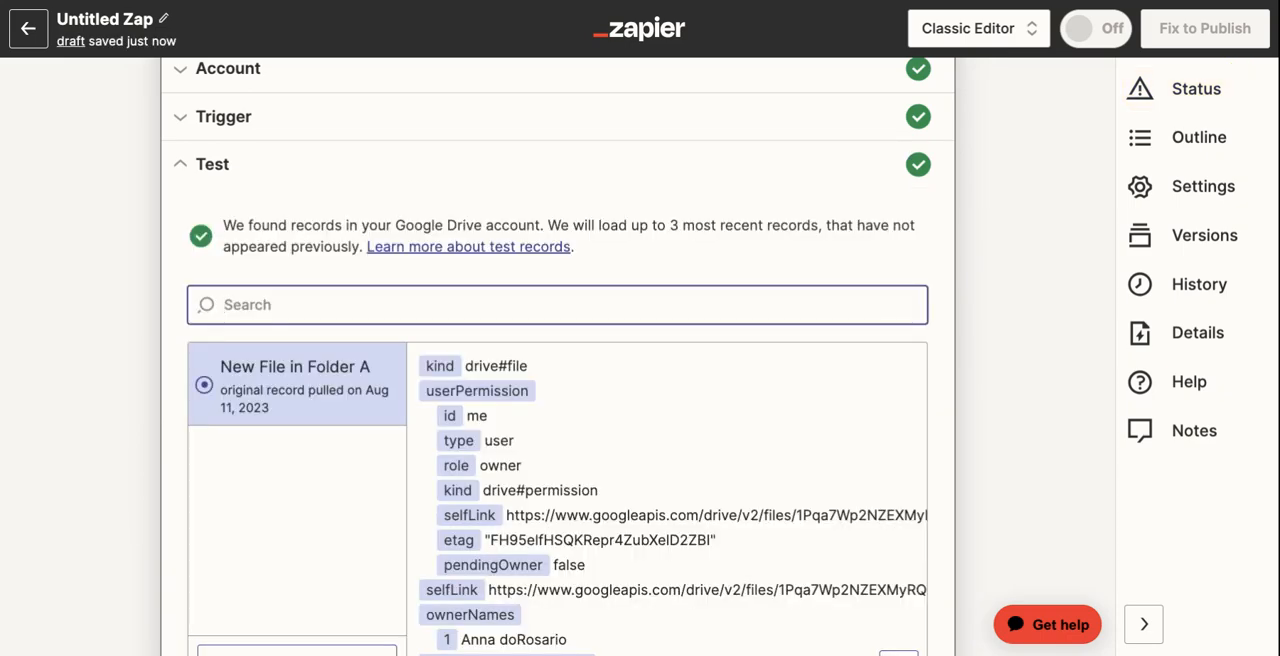
{"action": "scroll", "scroll_direction": "down", "scroll_amount": 3}
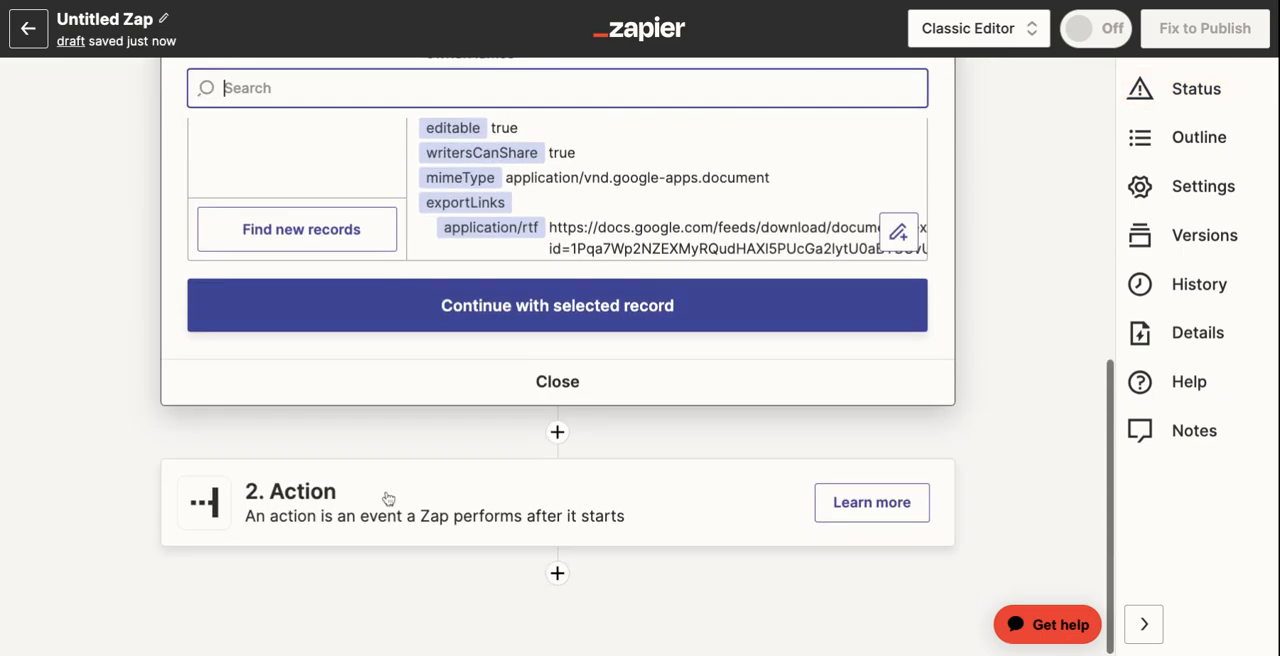
{"action": "mouse_move", "coordinate": [632, 524]}
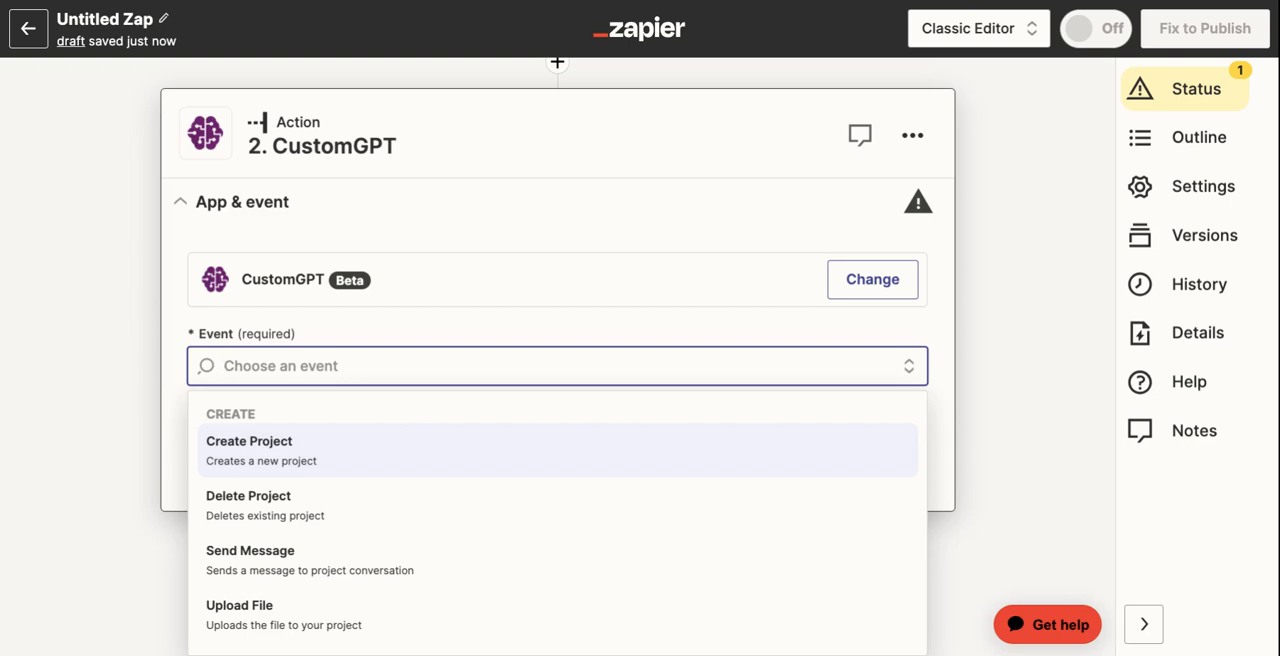
- Make the CustomGPT action's event 'Upload File' and continue
{"action": "left_click", "coordinate": [240, 604]}
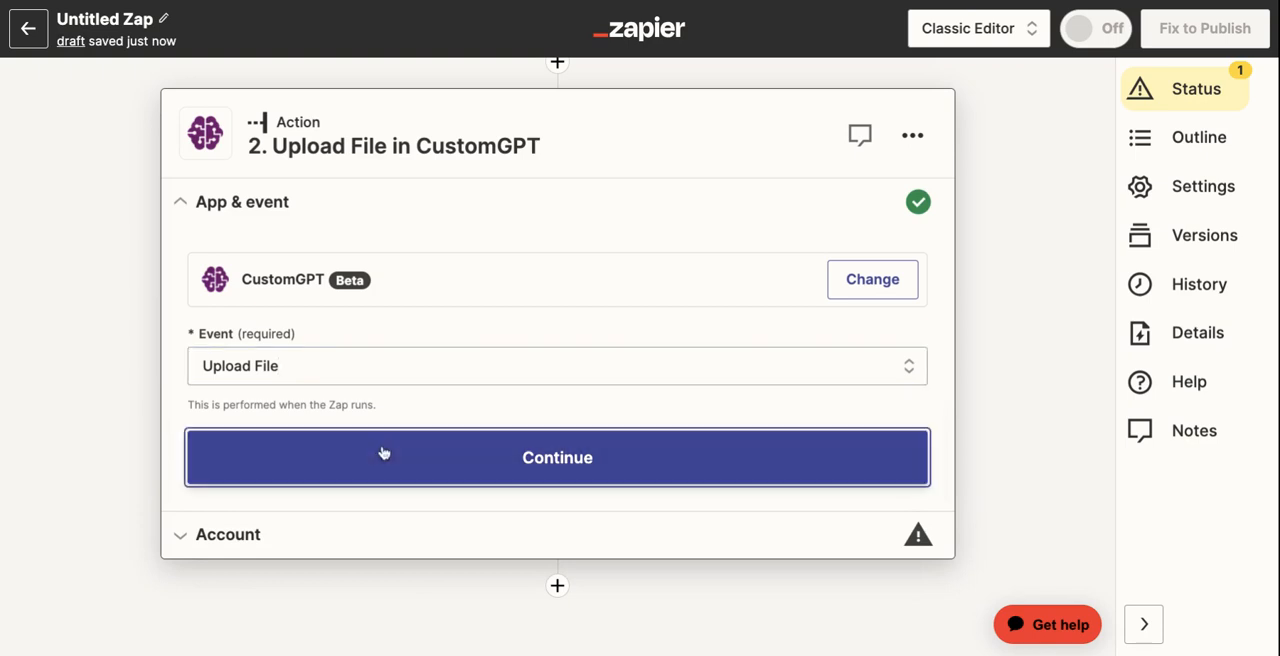
{"action": "left_click", "coordinate": [556, 456]}
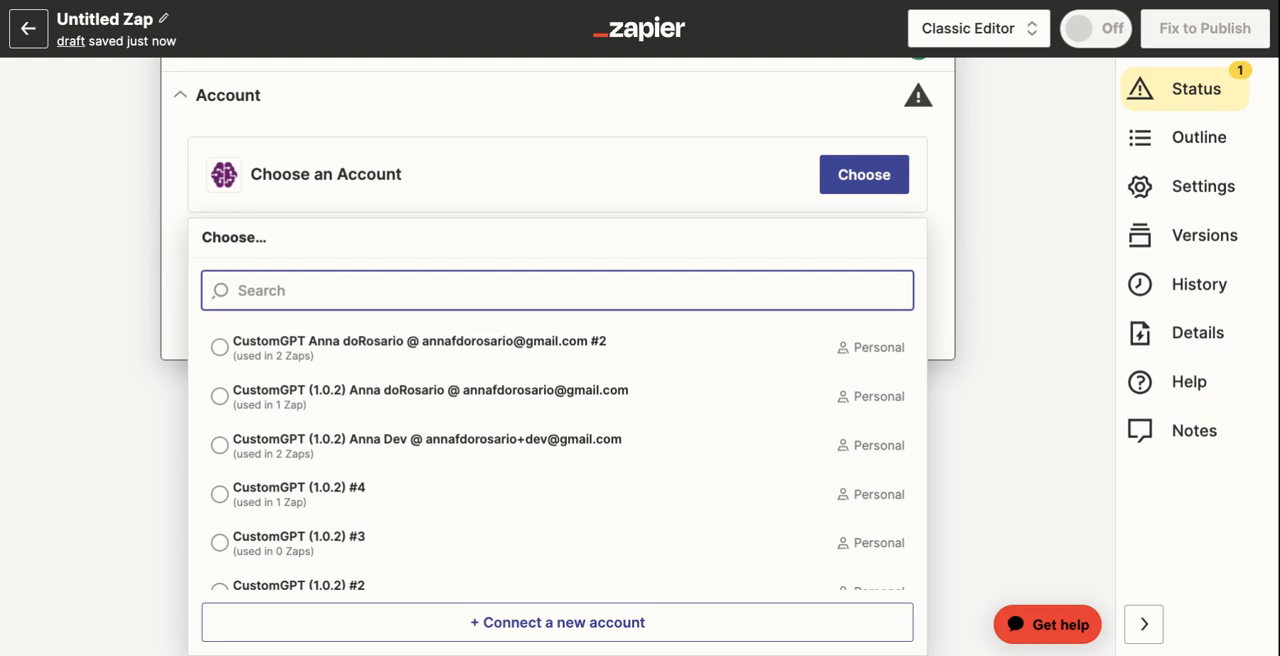
{"action": "mouse_move", "coordinate": [352, 356]}
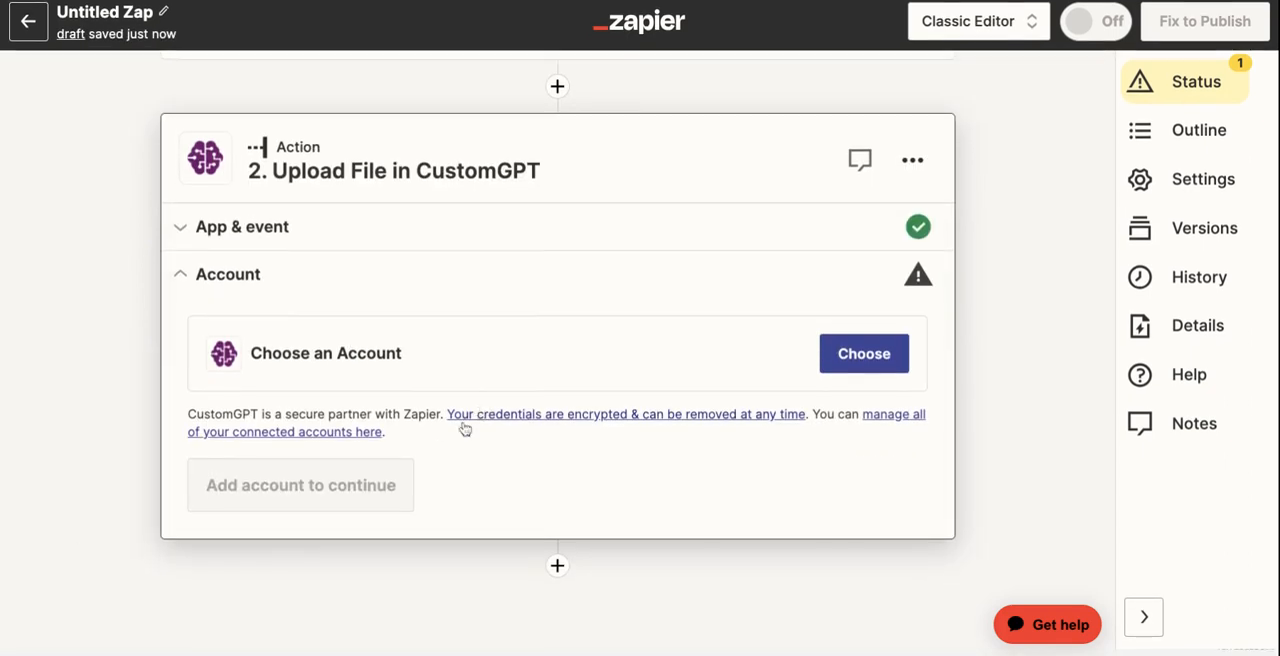
- Use the existing CustomGPT account for the upload step
{"action": "left_click", "coordinate": [864, 352]}
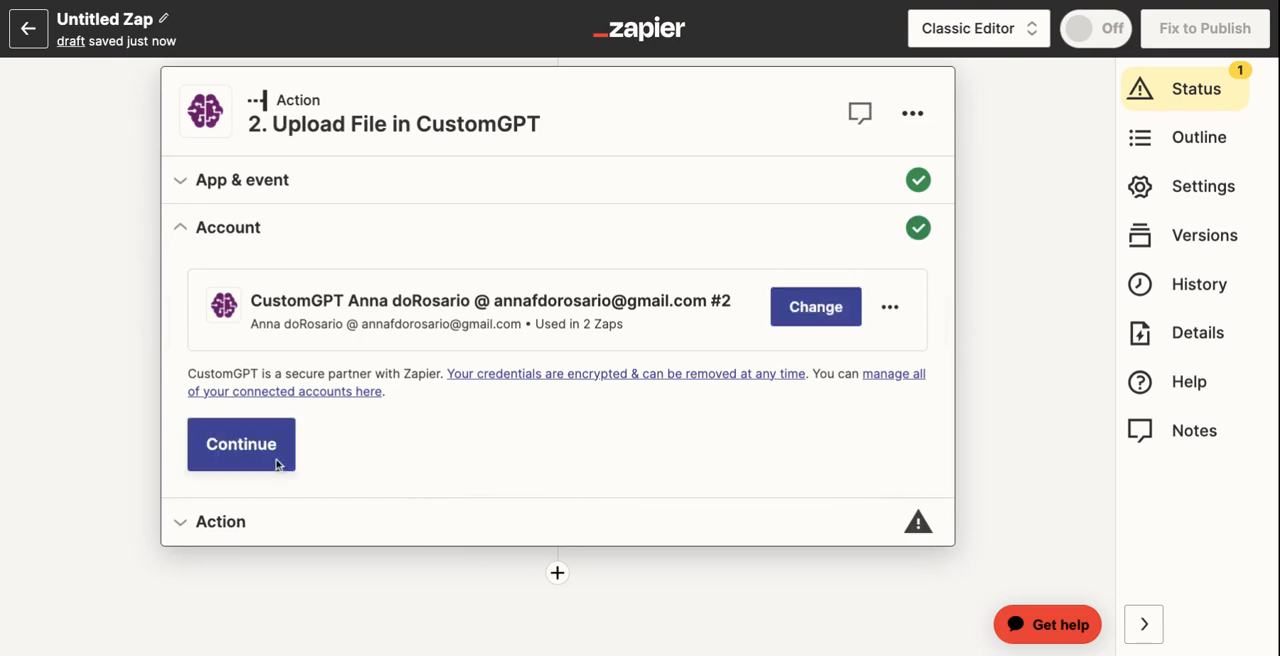
{"action": "left_click", "coordinate": [240, 444]}
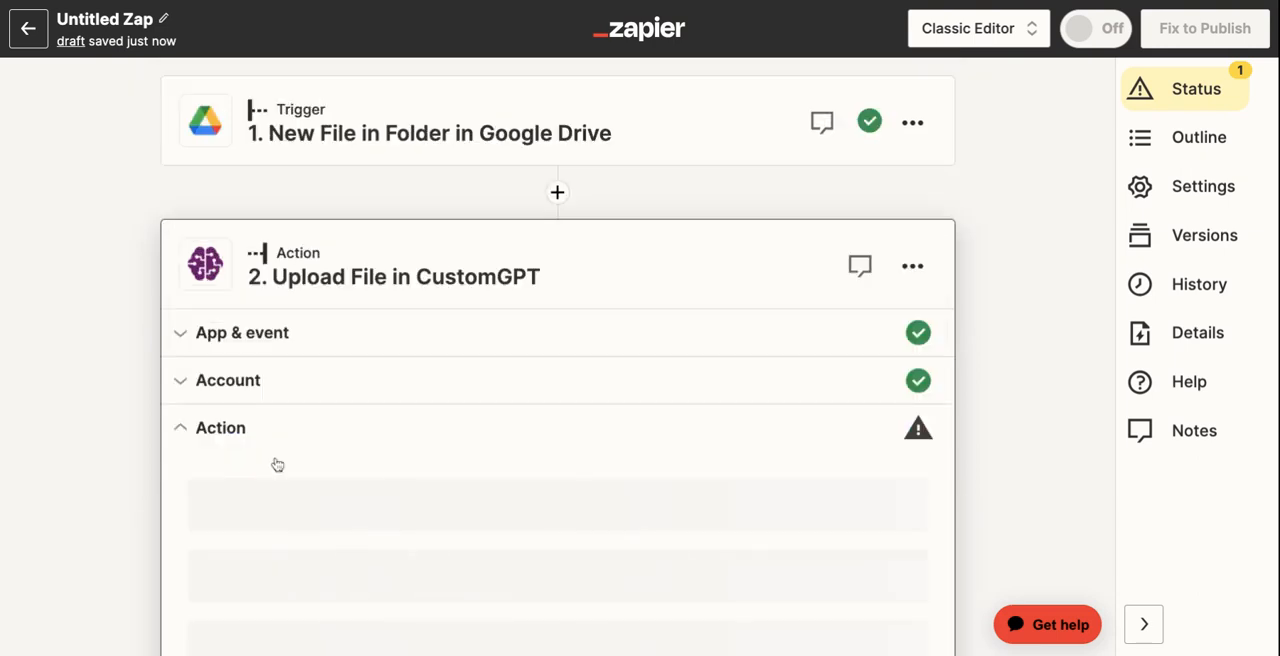
{"action": "scroll", "scroll_direction": "down", "scroll_amount": 3}
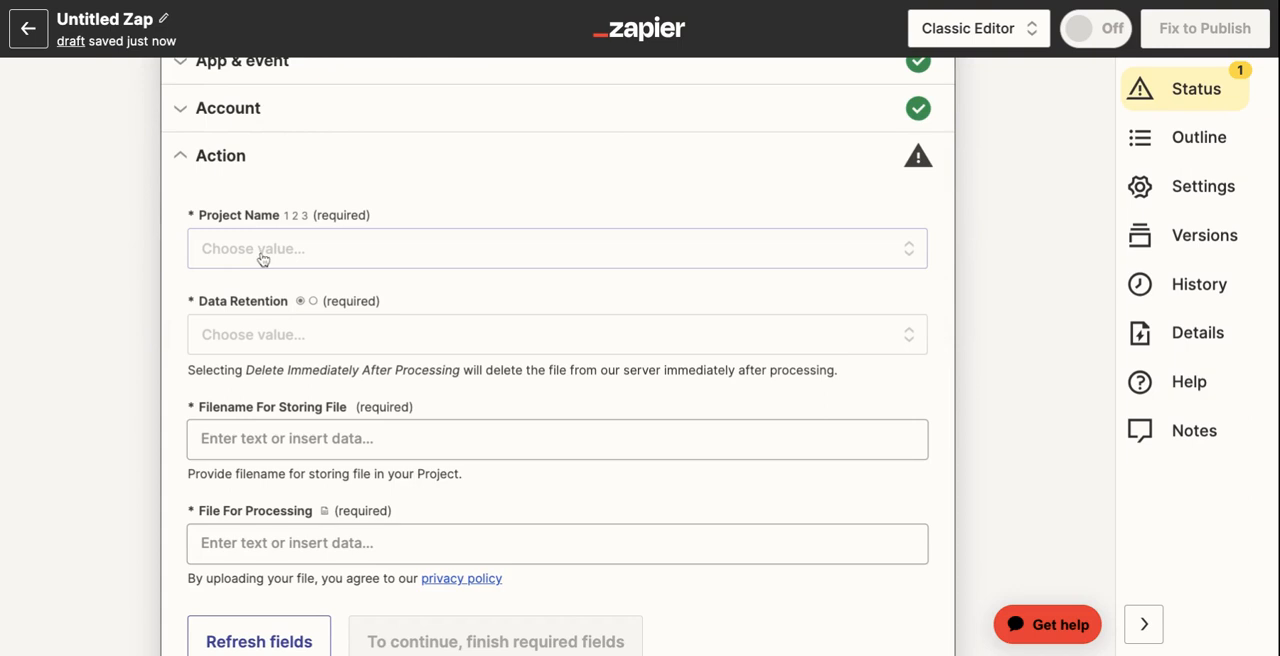
- Target the AnnaBot project with data retention 'Keep For Viewing In Results'
{"action": "left_click", "coordinate": [556, 248]}
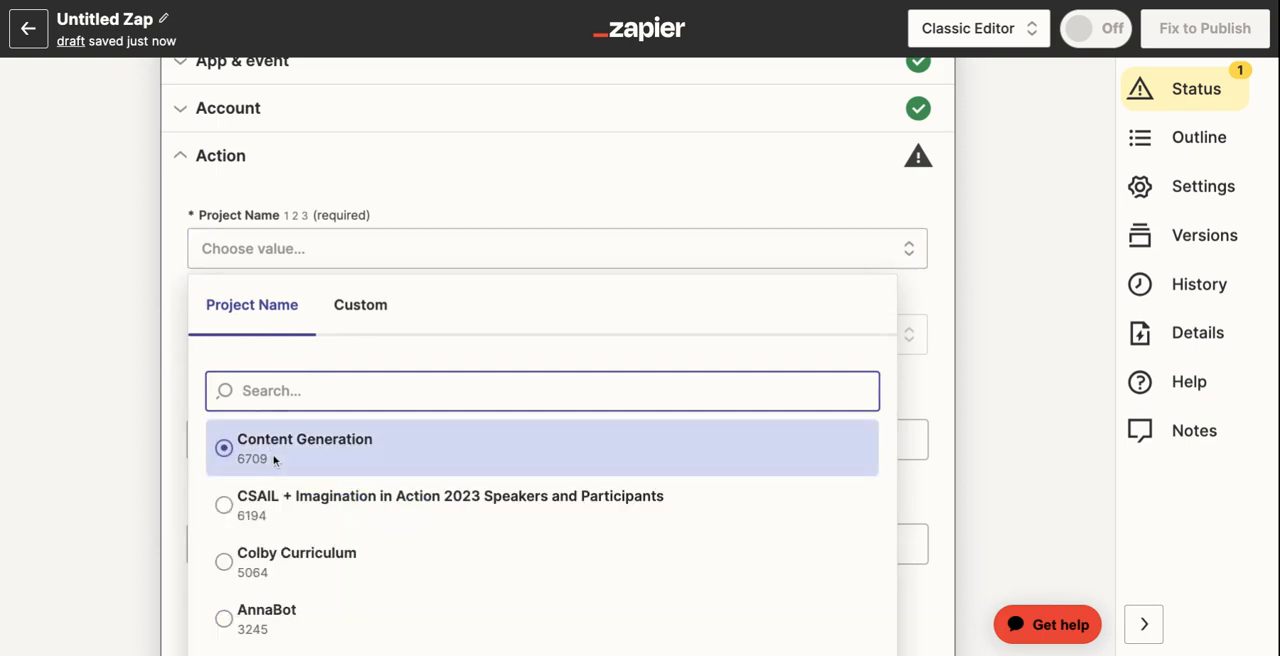
{"action": "scroll", "scroll_direction": "down", "scroll_amount": 3}
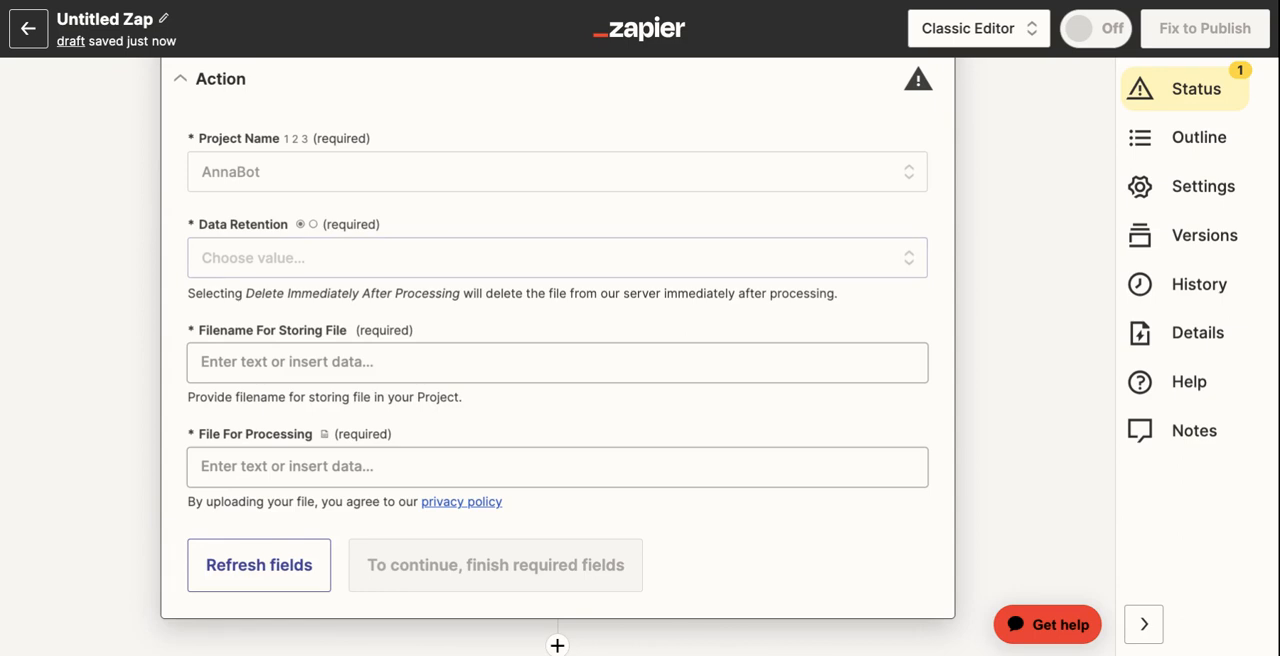
{"action": "left_click", "coordinate": [556, 256]}
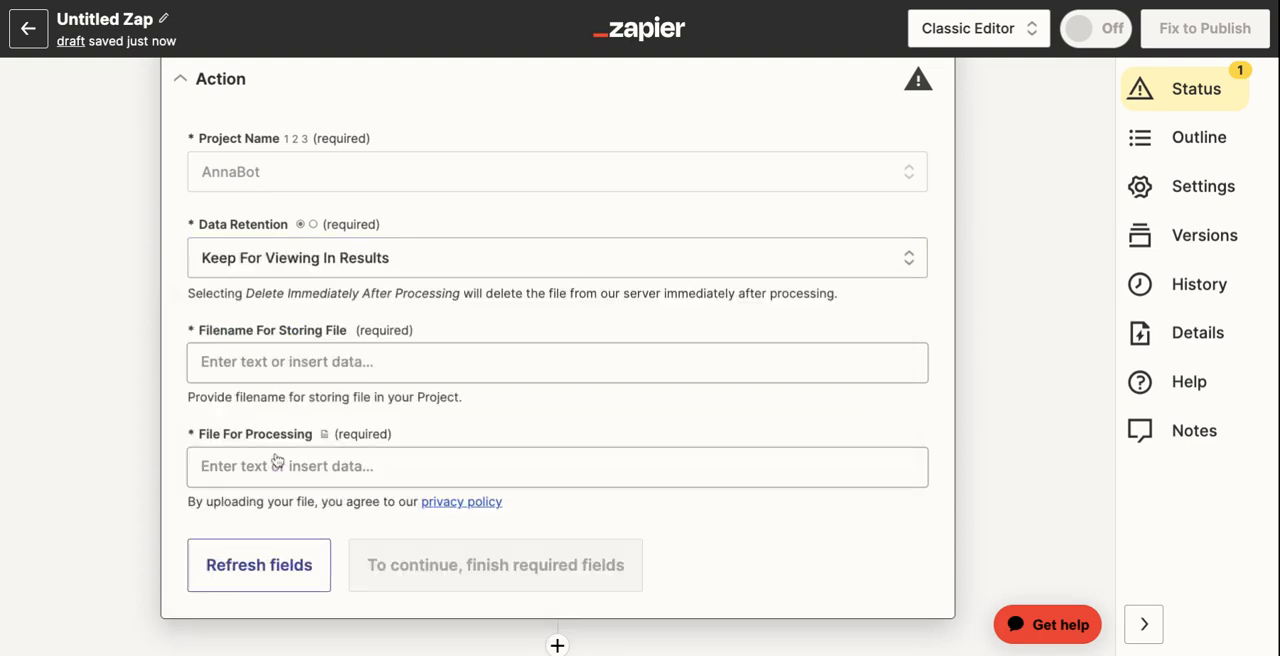
{"action": "scroll", "scroll_direction": "down", "scroll_amount": 3}
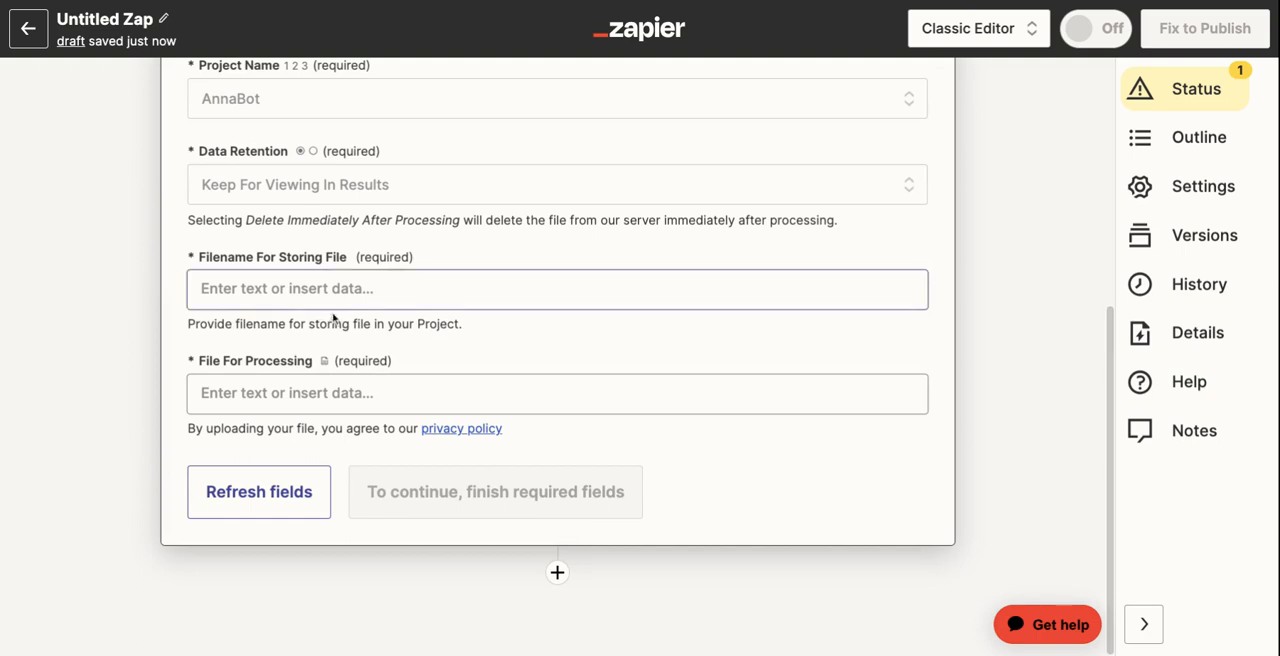
- Fill Filename For Storing File with the Drive file's Title from step 1
{"action": "left_click", "coordinate": [556, 288]}
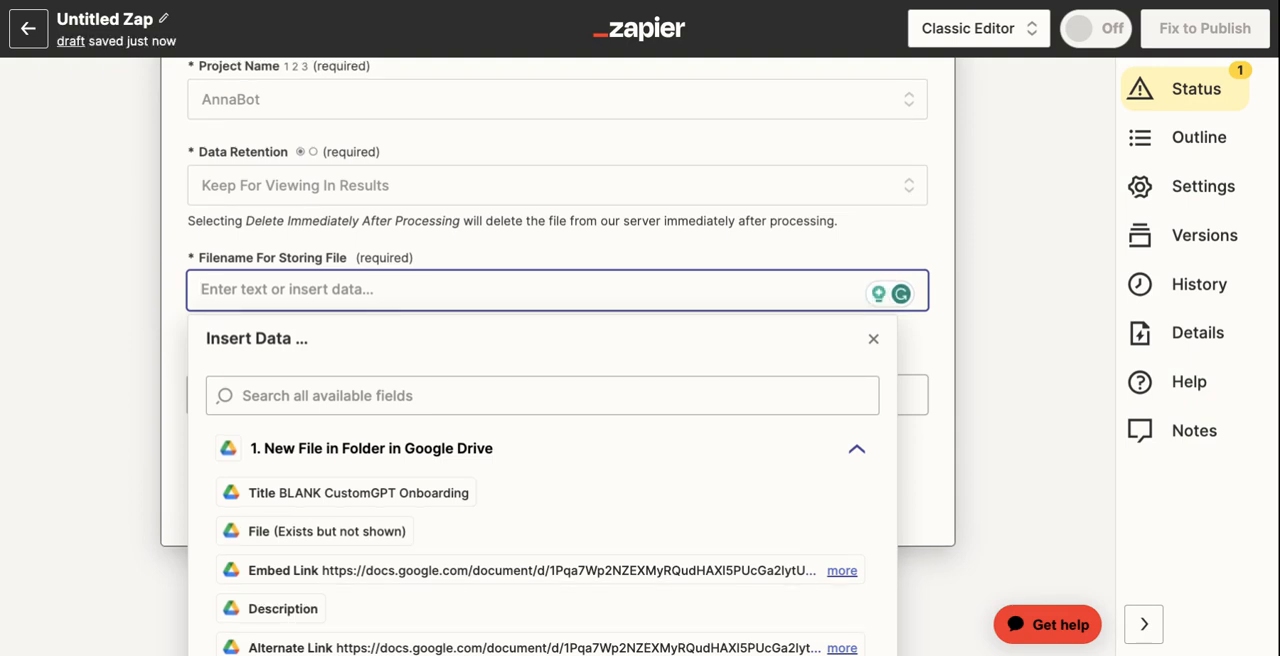
{"action": "mouse_move", "coordinate": [398, 504]}
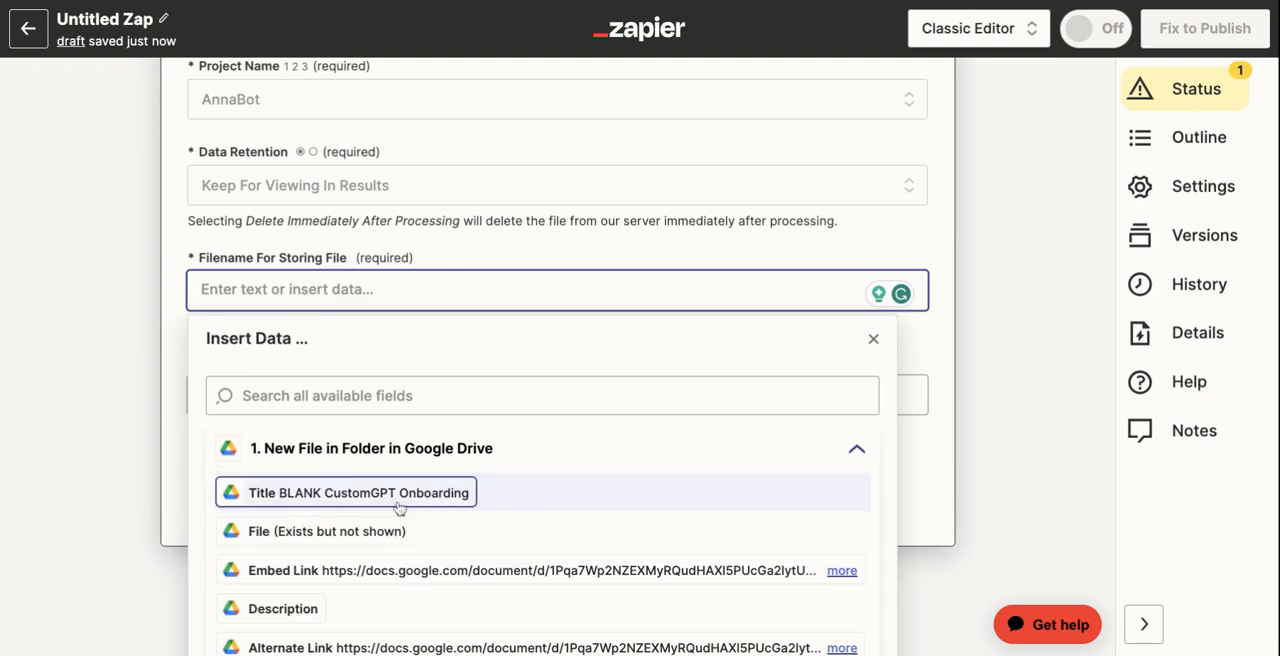
{"action": "left_click", "coordinate": [344, 492]}
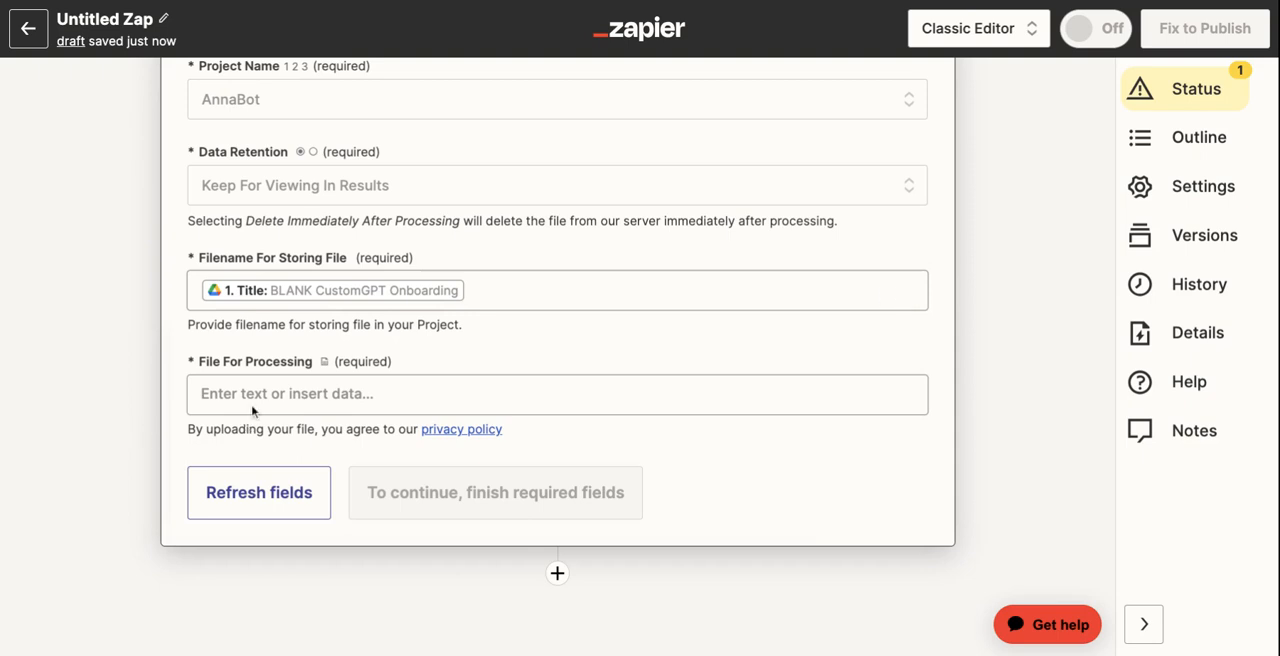
- Fill File For Processing with the Drive file's File Pdf value
{"action": "left_click", "coordinate": [556, 392]}
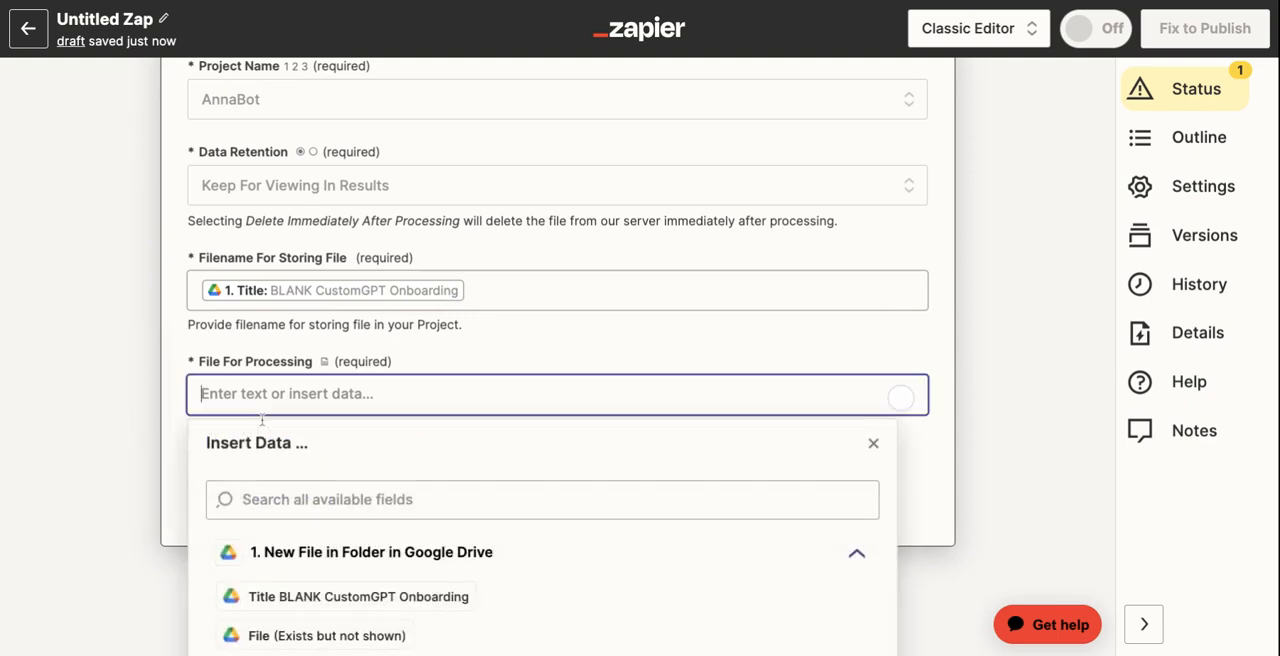
{"action": "scroll", "scroll_direction": "down", "scroll_amount": 3}
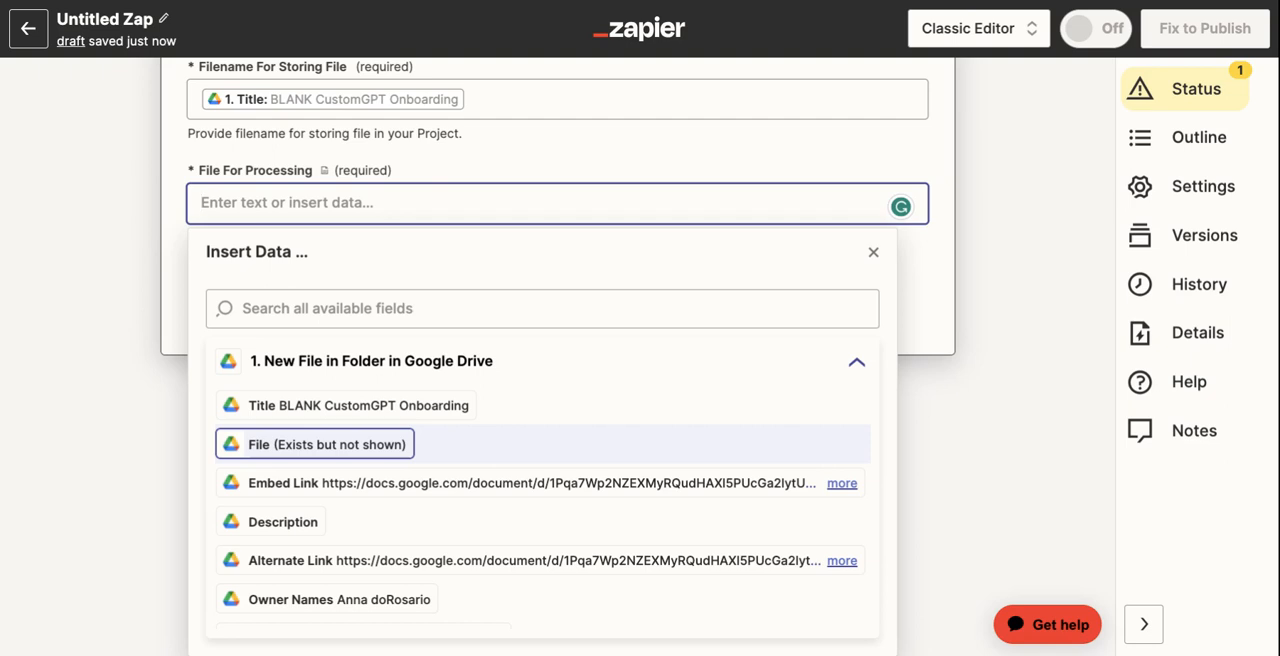
{"action": "scroll", "scroll_direction": "down", "scroll_amount": 3}
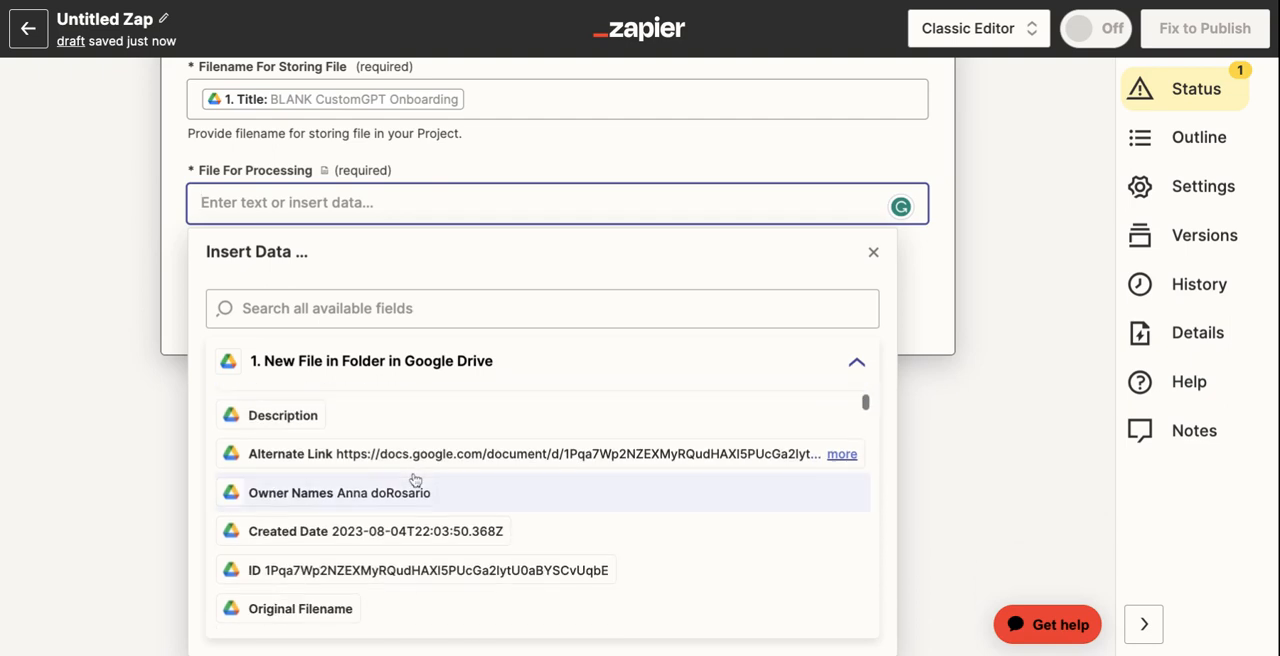
{"action": "scroll", "scroll_direction": "down", "scroll_amount": 3}
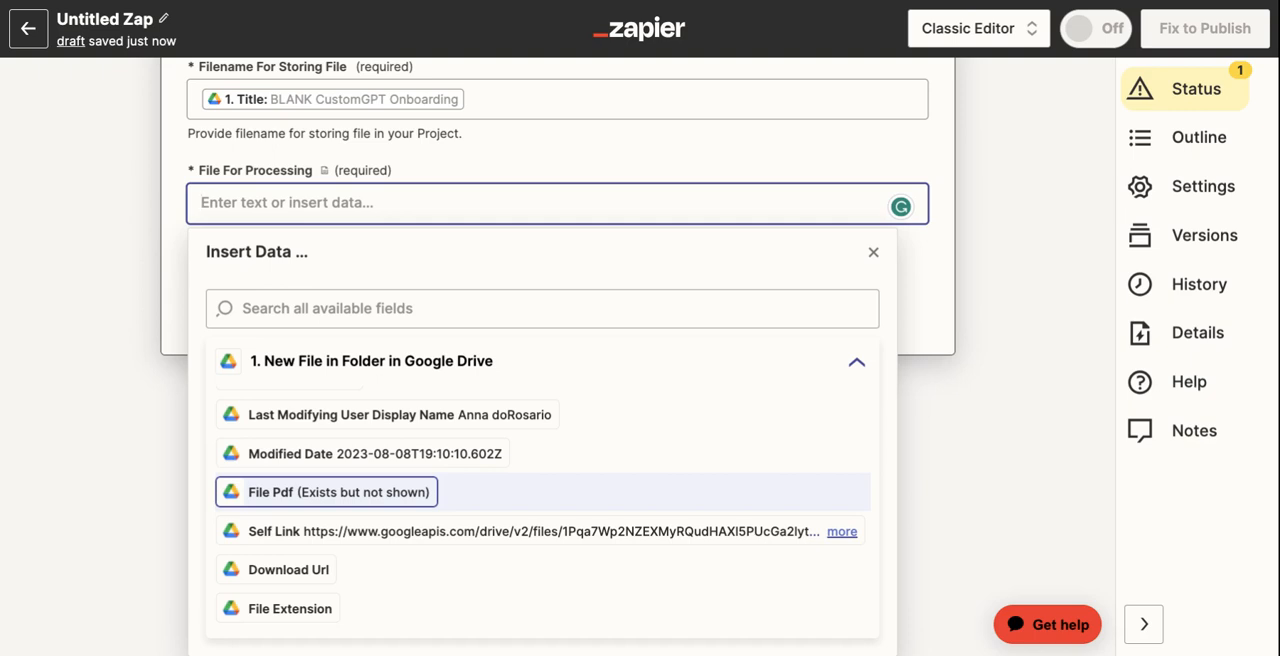
{"action": "left_click", "coordinate": [324, 492]}
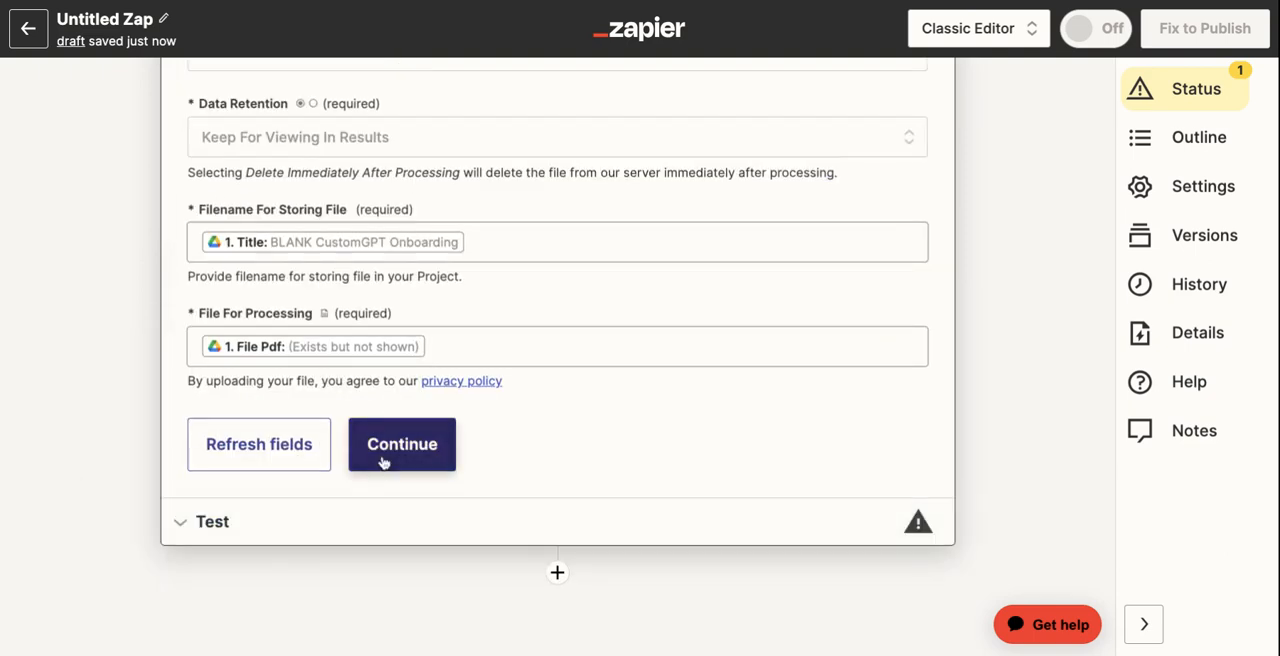
- Test the upload action so a sample file is sent to CustomGPT successfully
{"action": "left_click", "coordinate": [402, 444]}
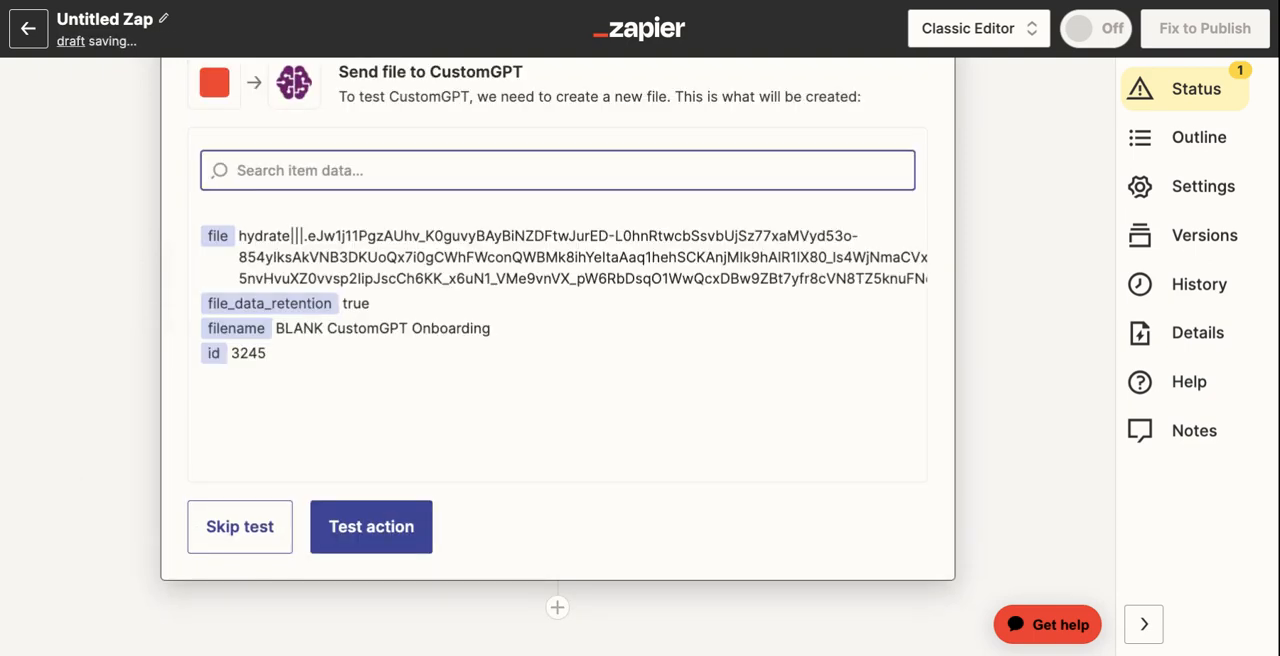
{"action": "left_click", "coordinate": [372, 526]}
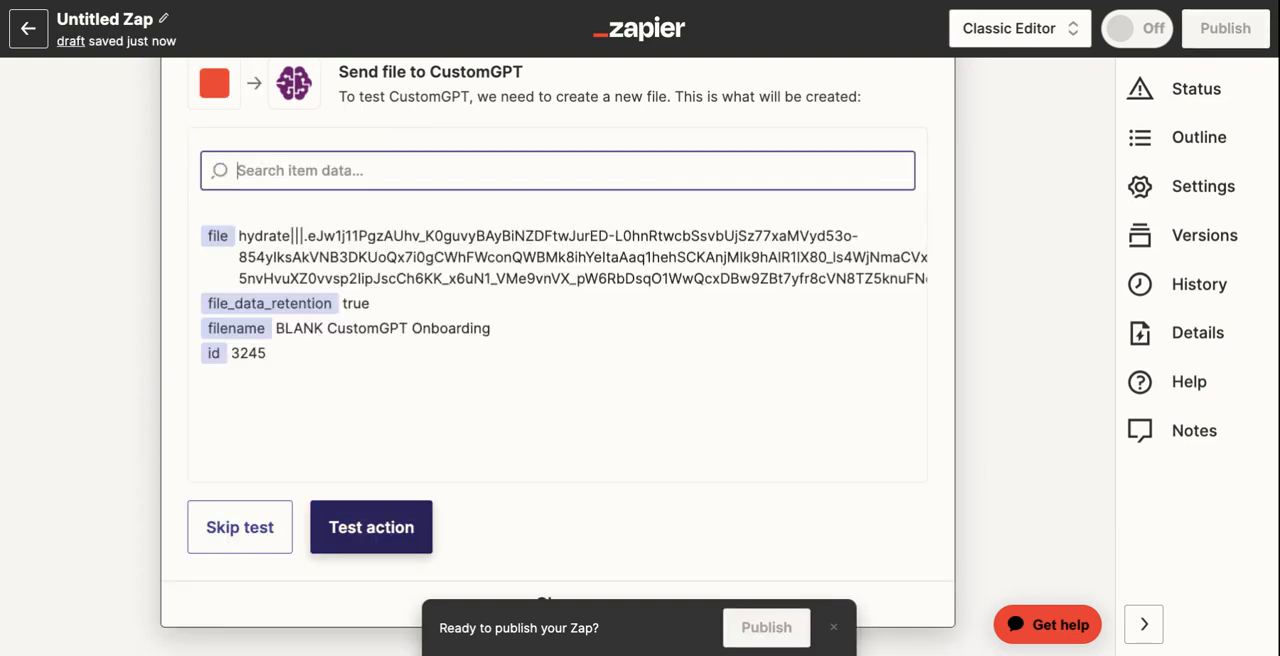
{"action": "left_click", "coordinate": [372, 528]}
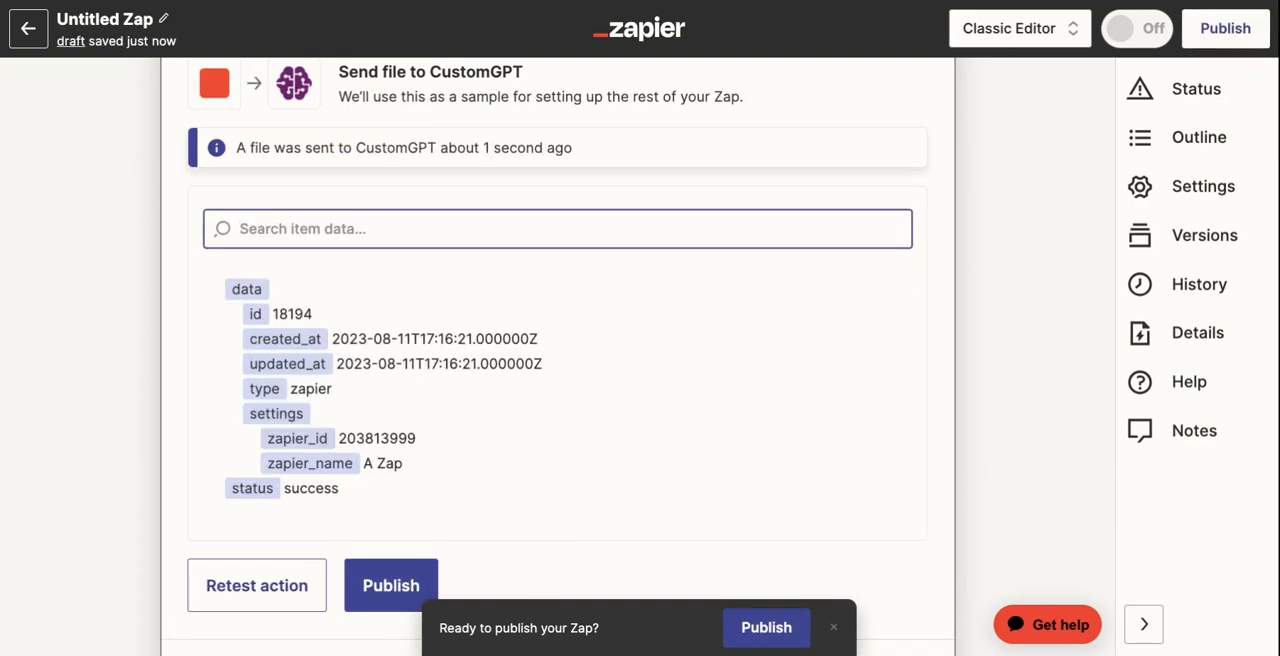